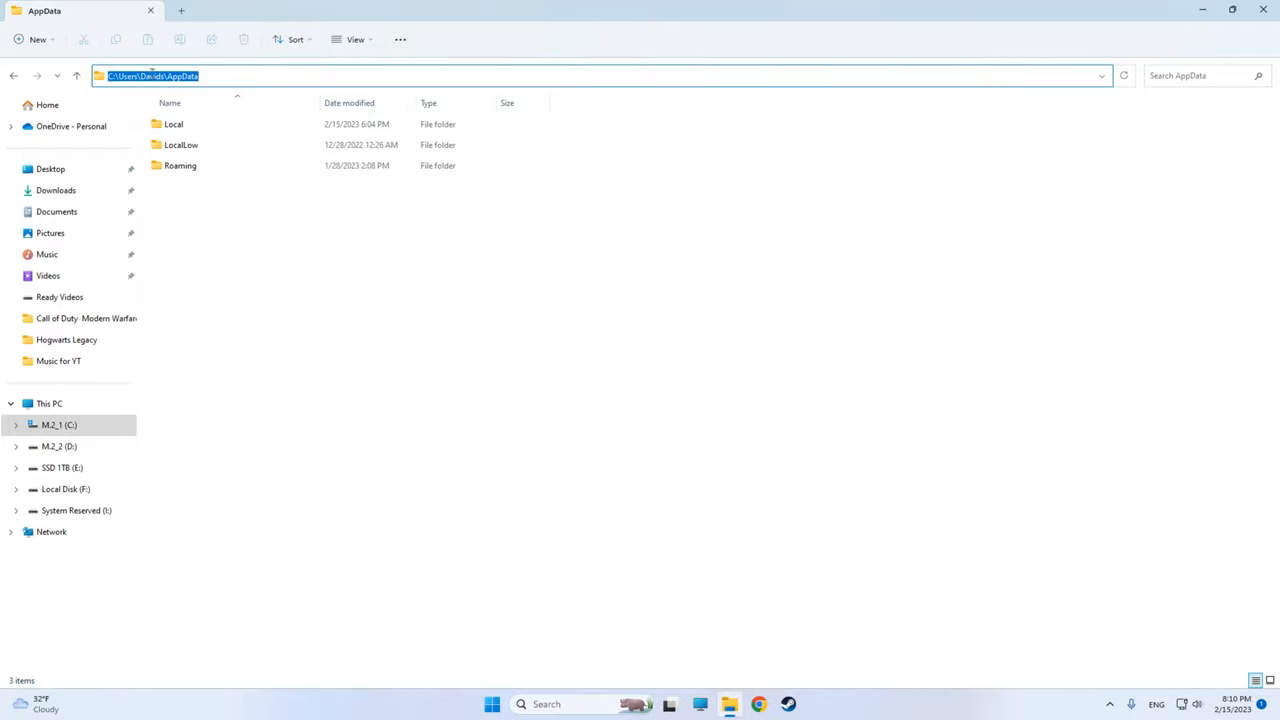
# Reach AppData > Local > Hogwarts Legacy > Saved > Config > WindowsNoEditor.
pyautogui.click(172, 124)
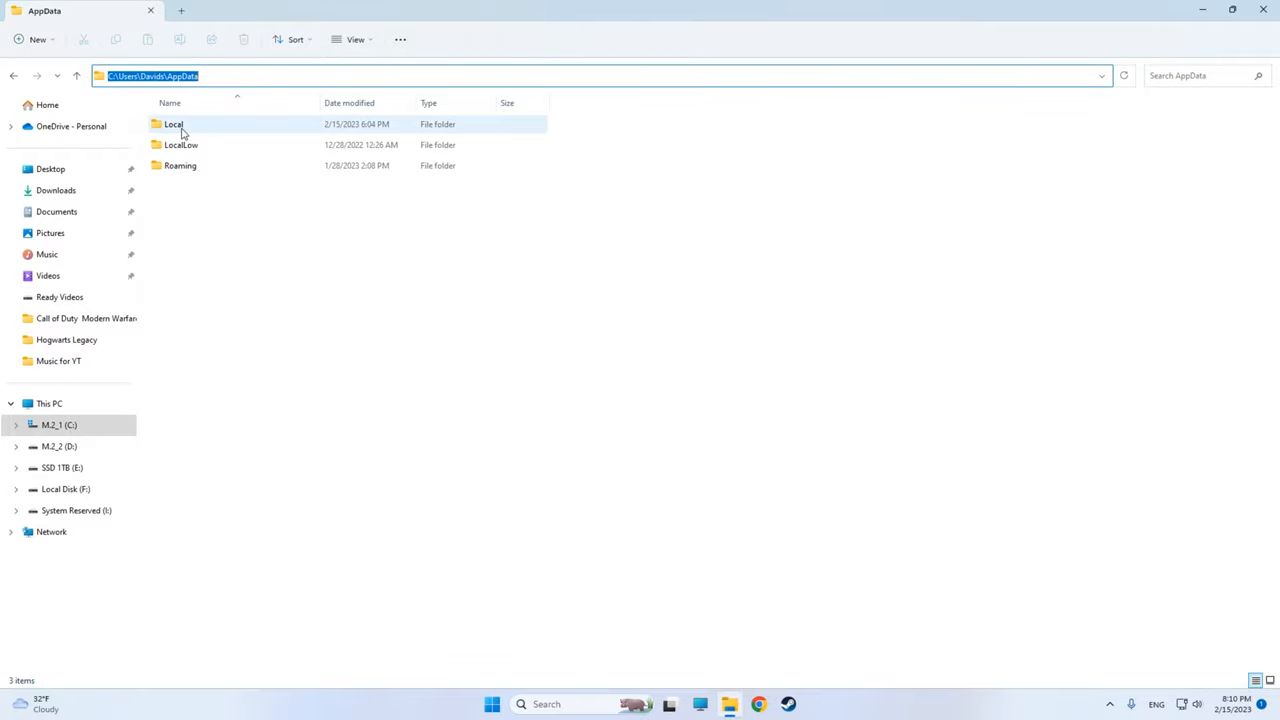
pyautogui.doubleClick(172, 124)
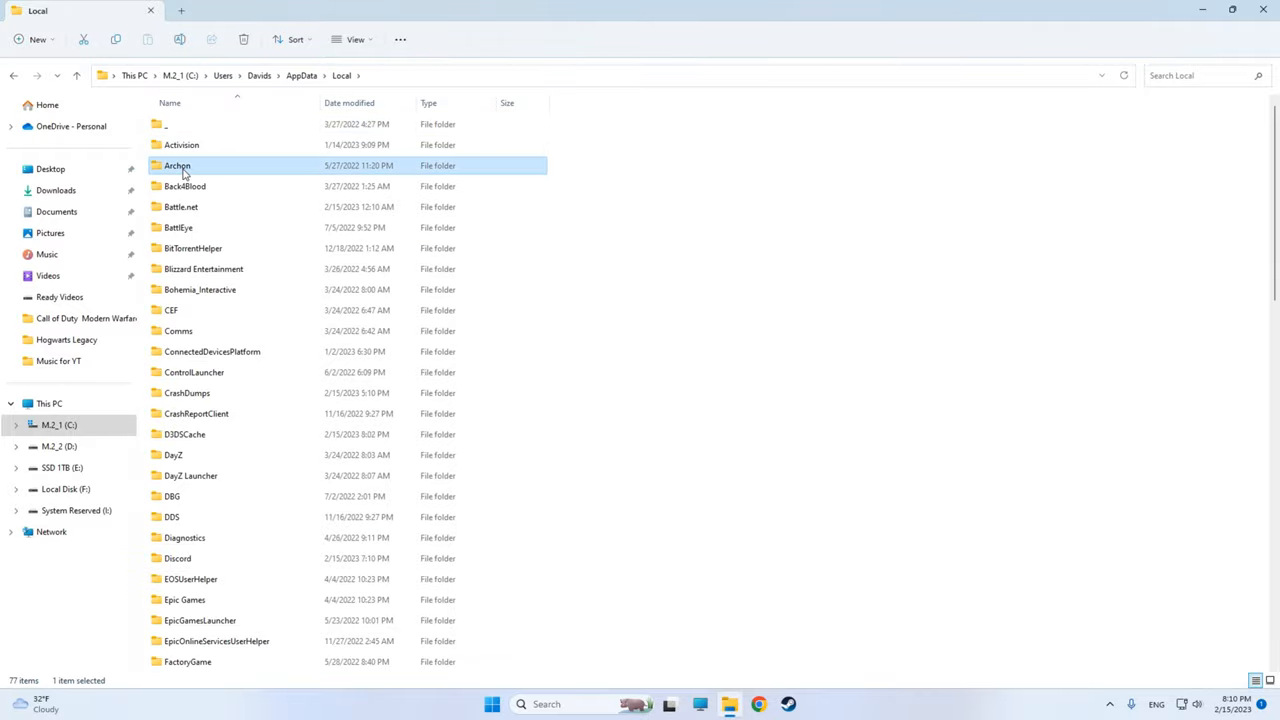
pyautogui.click(66, 340)
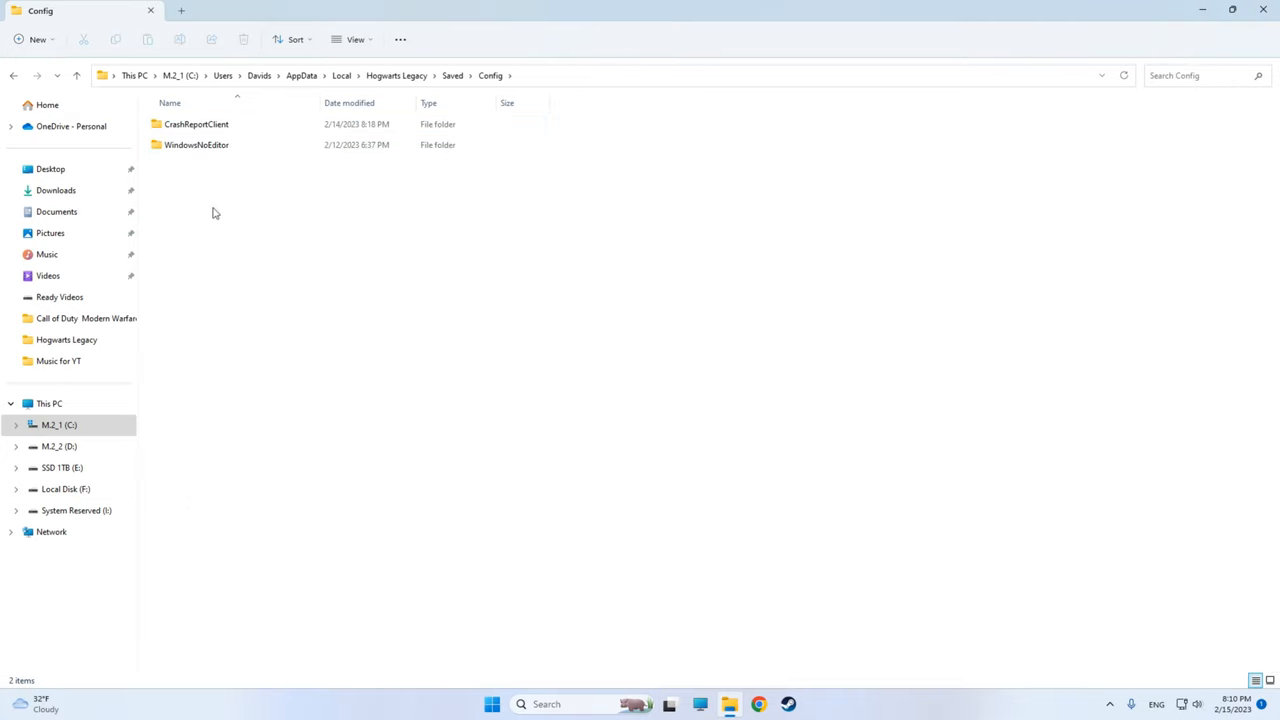
pyautogui.doubleClick(196, 144)
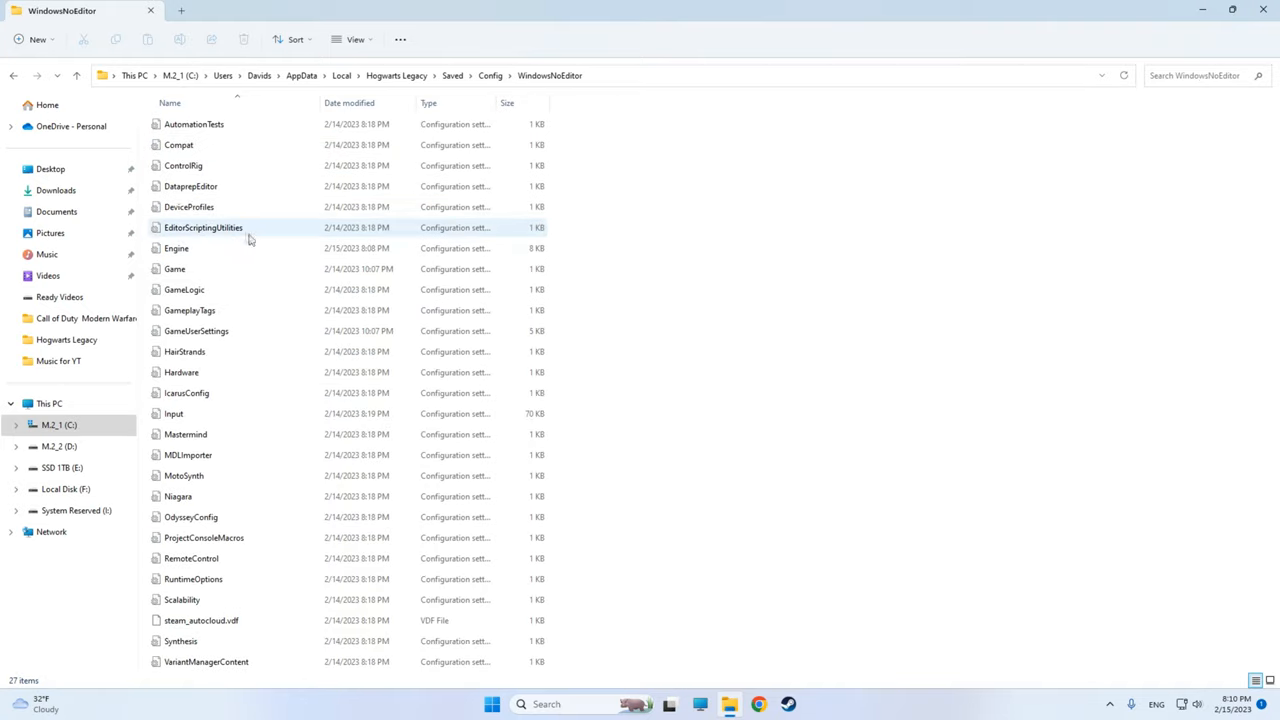
# Open the Engine config file with Notepad via Open with.
pyautogui.rightClick(176, 248)
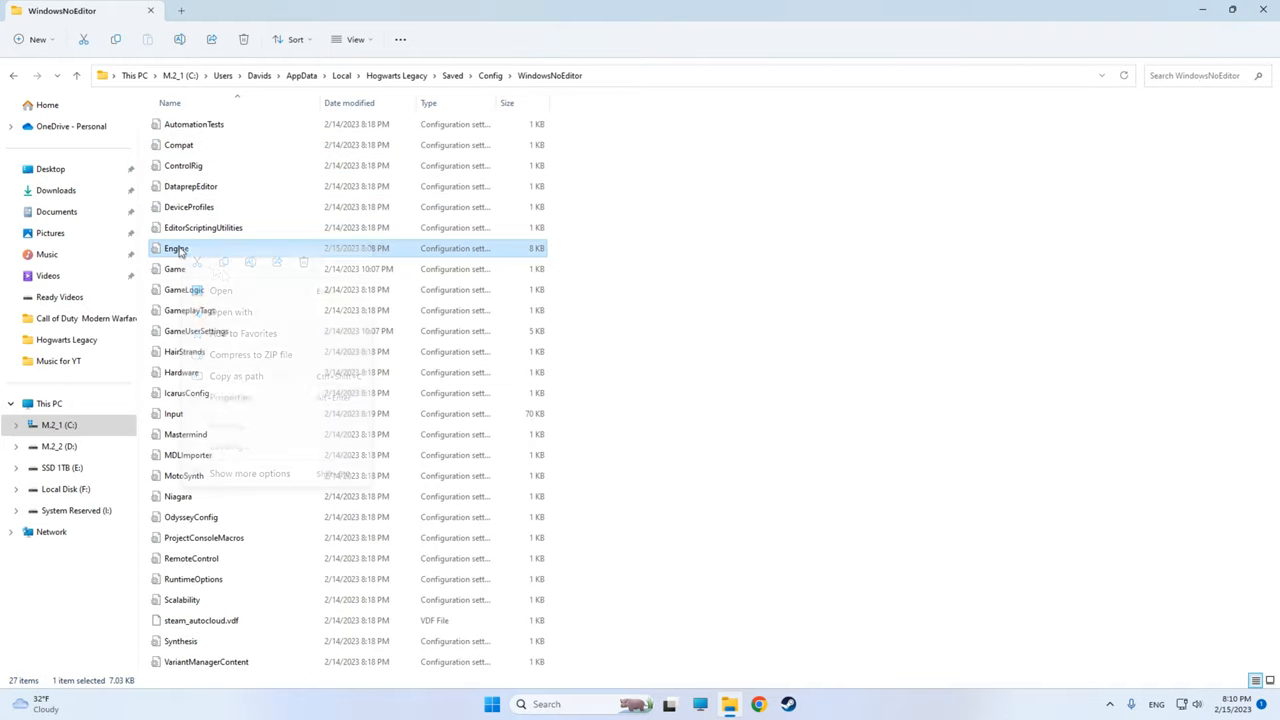
pyautogui.click(230, 312)
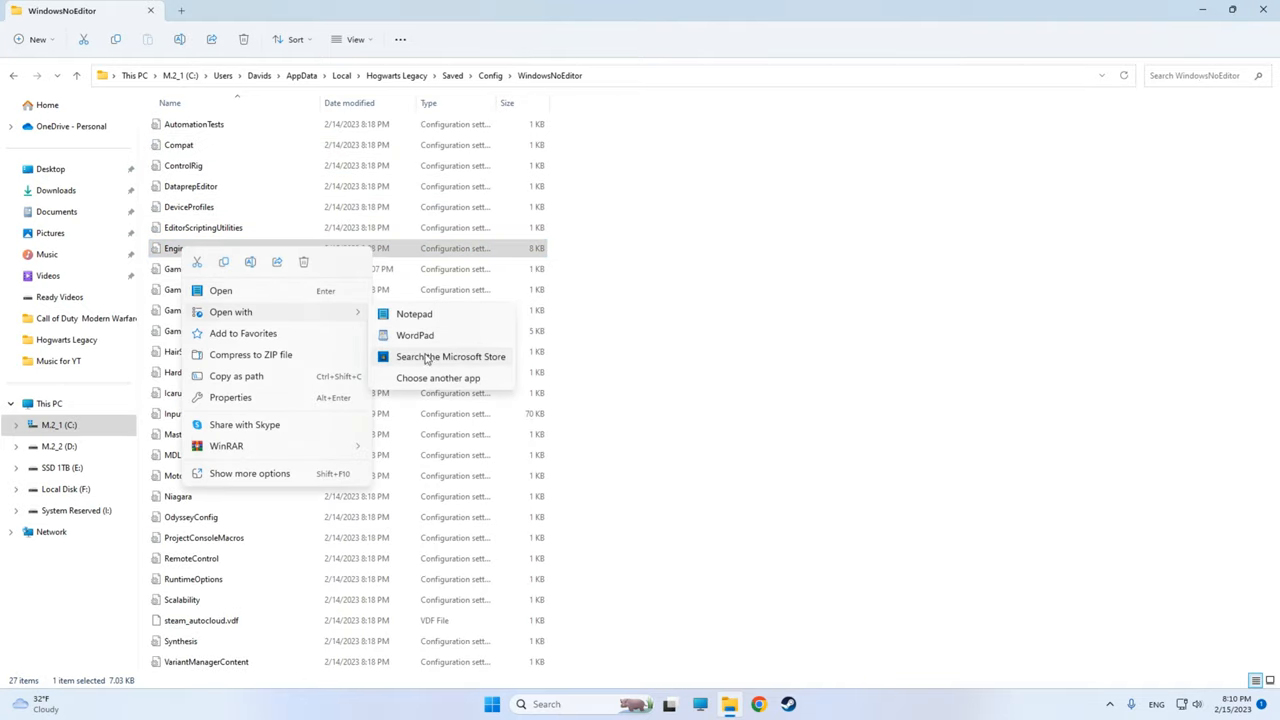
pyautogui.click(414, 312)
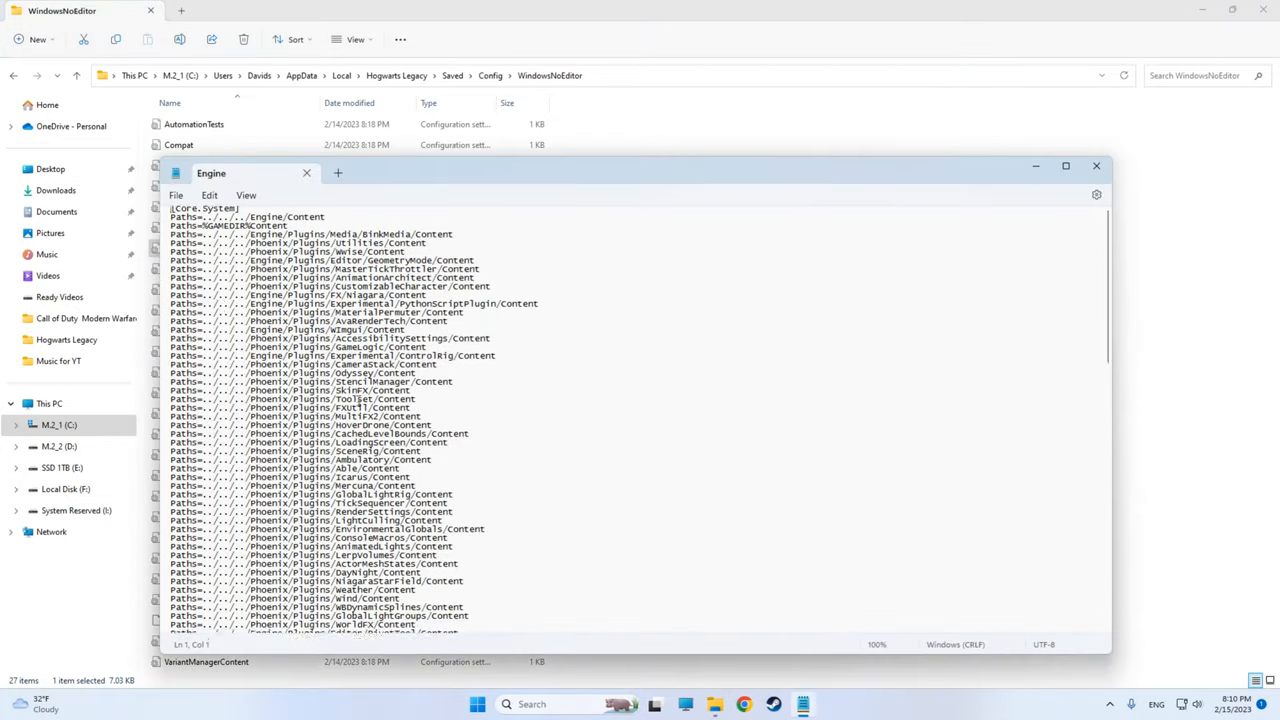
# Append the [SystemSettings] and [ConsoleVariables] blocks at the end of Engine.ini, save and close.
pyautogui.scroll(-3)
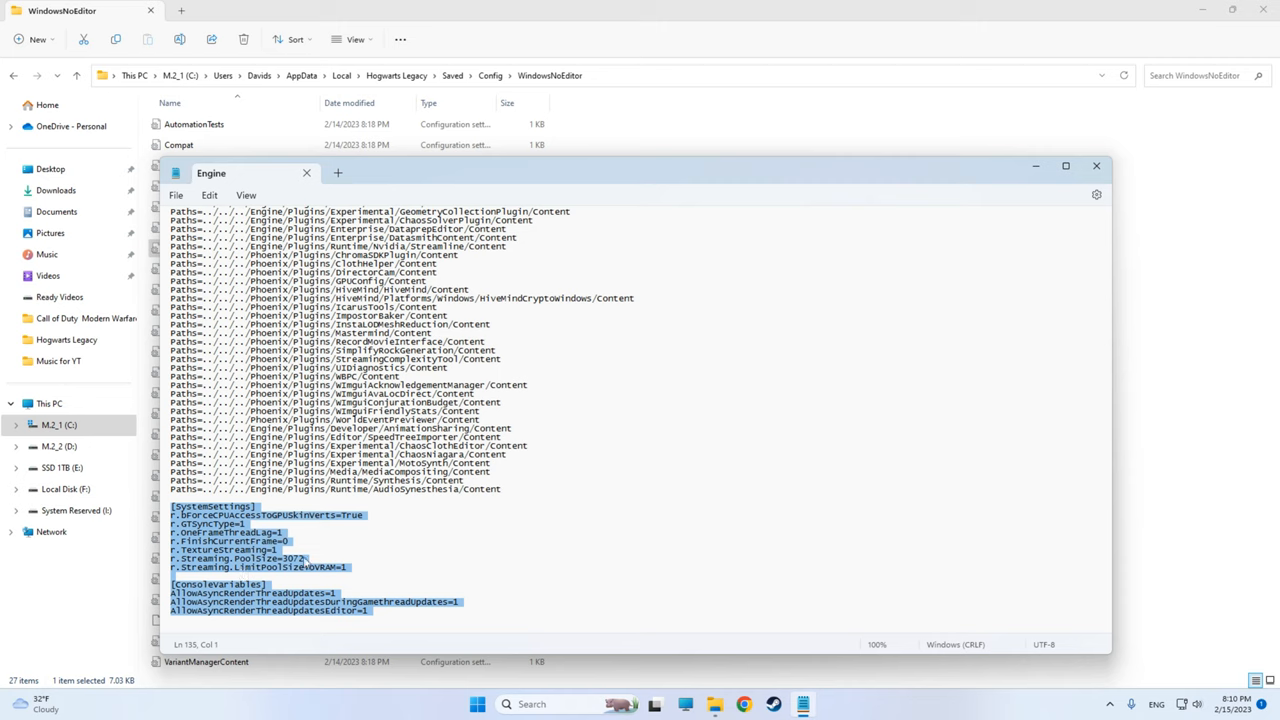
pyautogui.moveTo(316, 576)
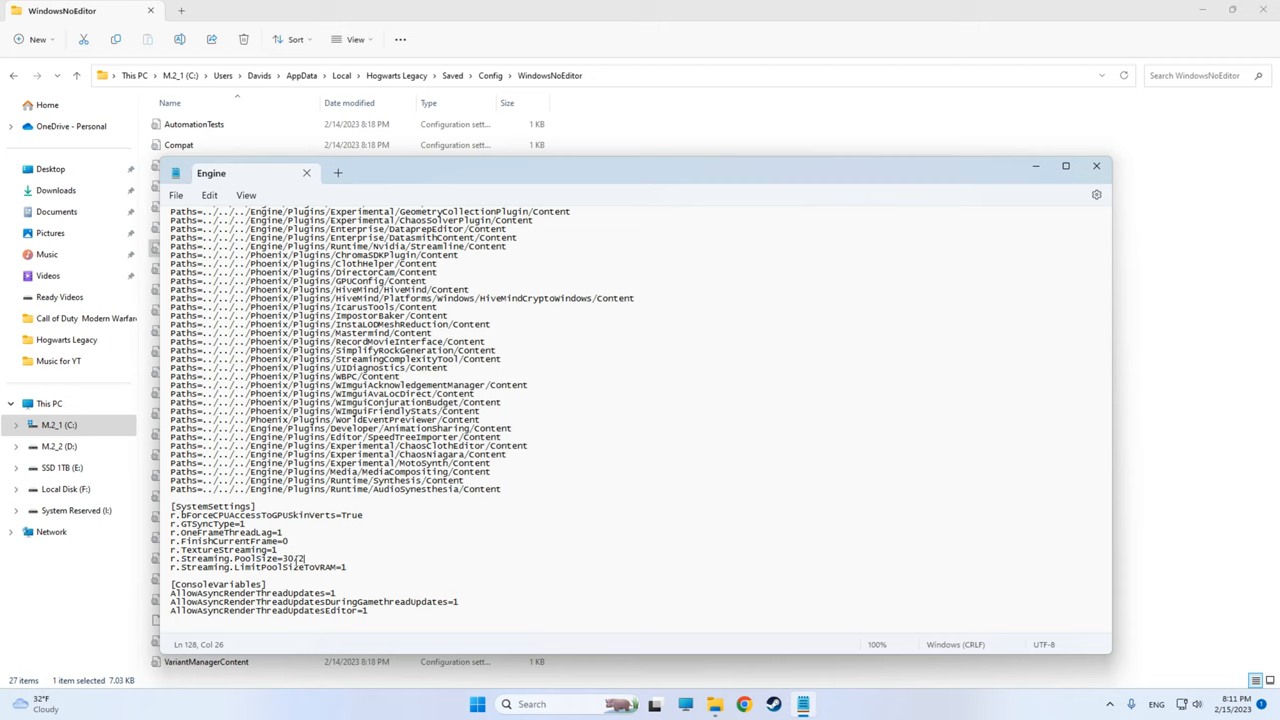
pyautogui.click(176, 196)
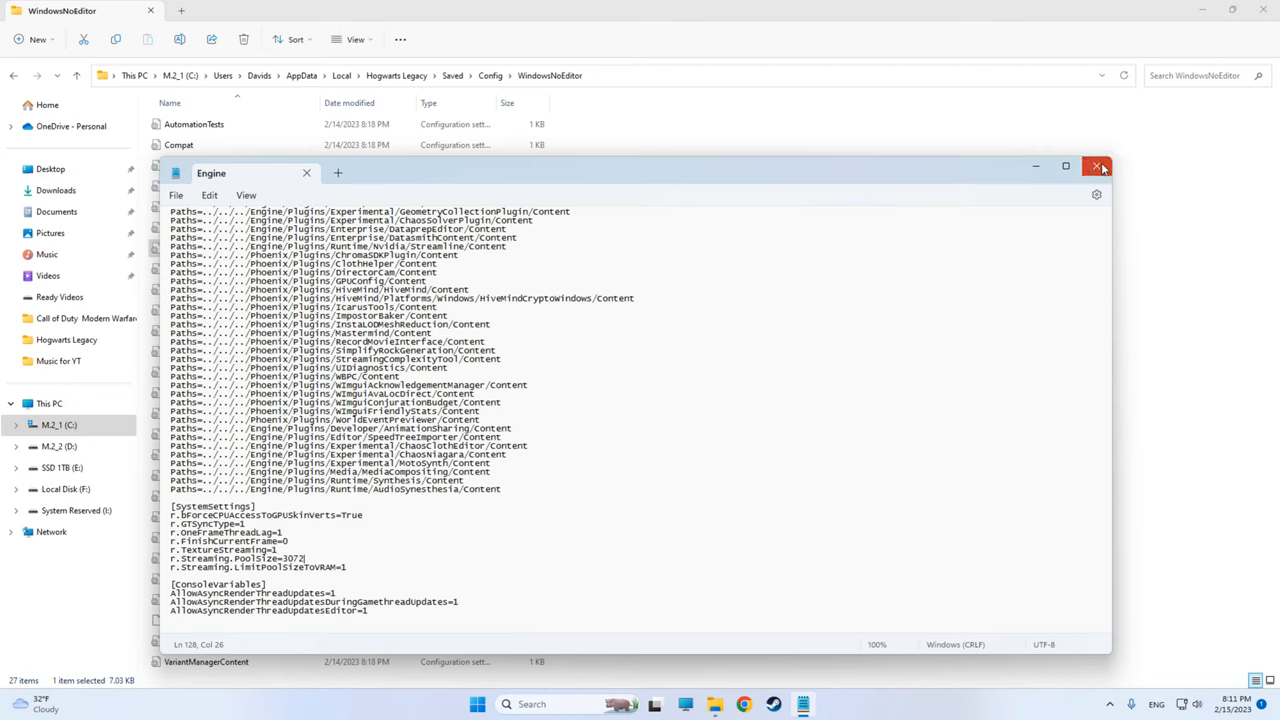
pyautogui.click(1096, 166)
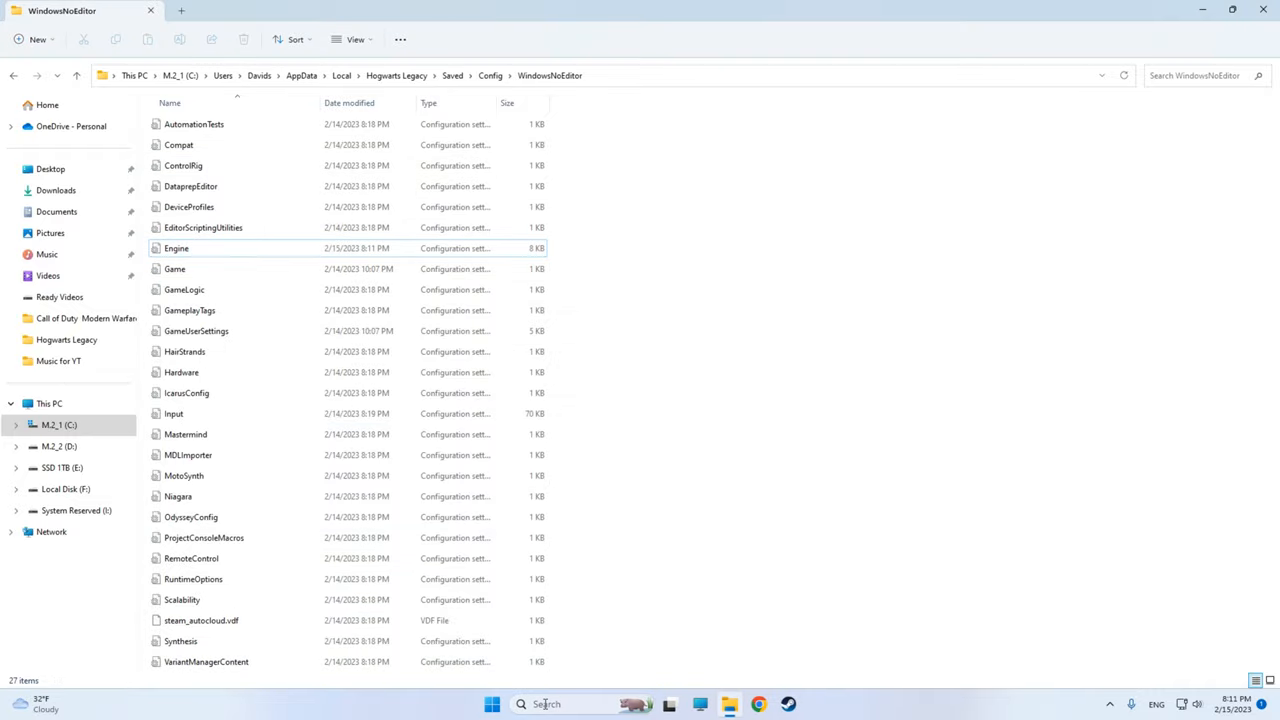
pyautogui.moveTo(544, 704)
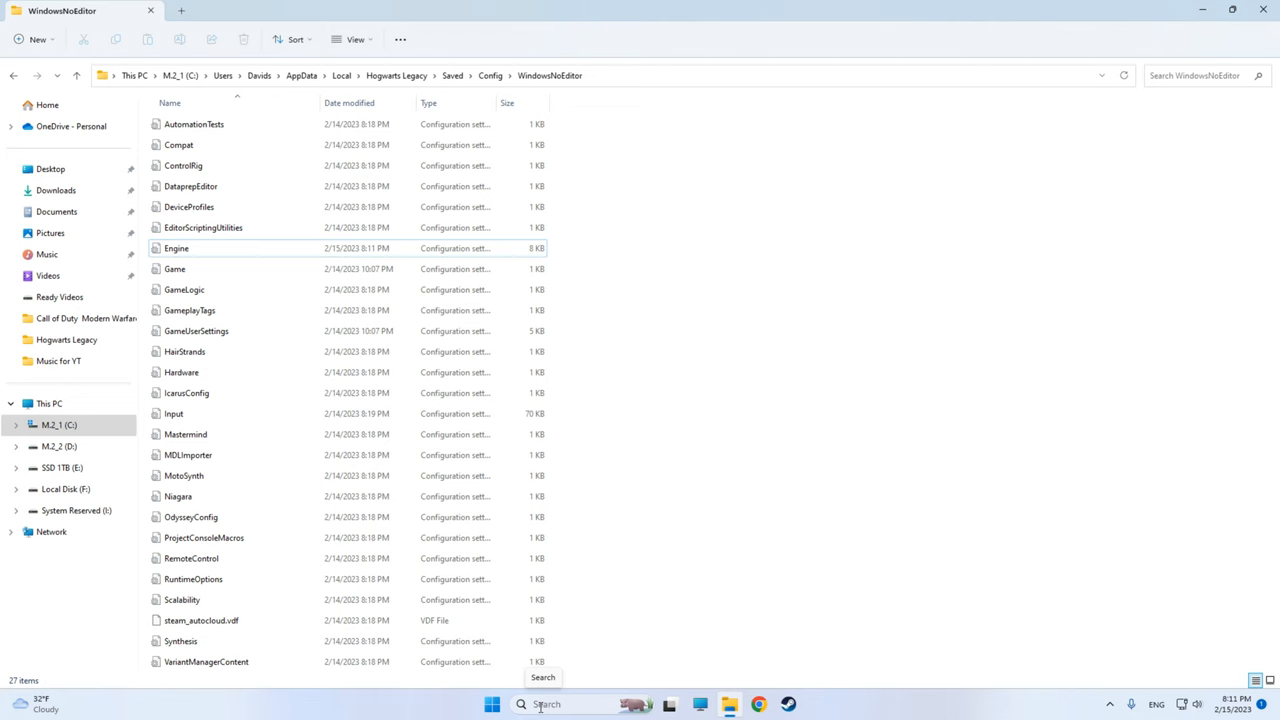
# Search 'gpu' in Windows Search and open the Graphics settings result.
pyautogui.click(544, 704)
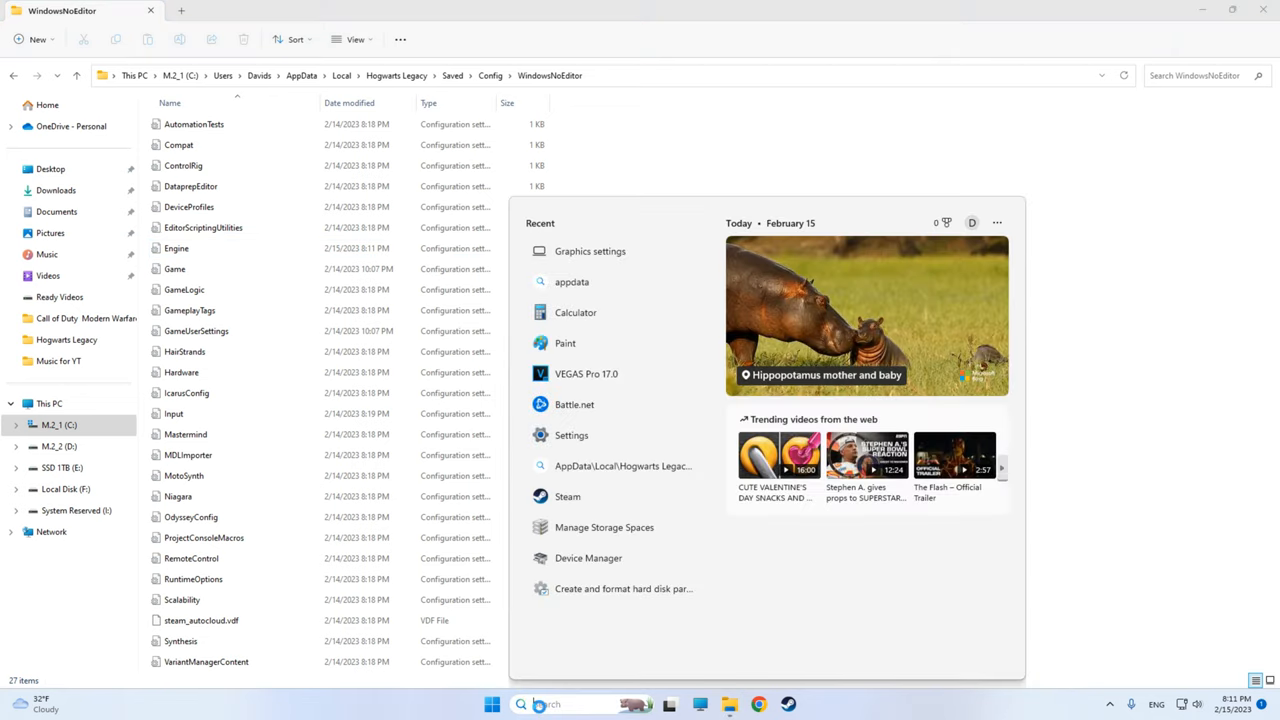
pyautogui.write('gpu')
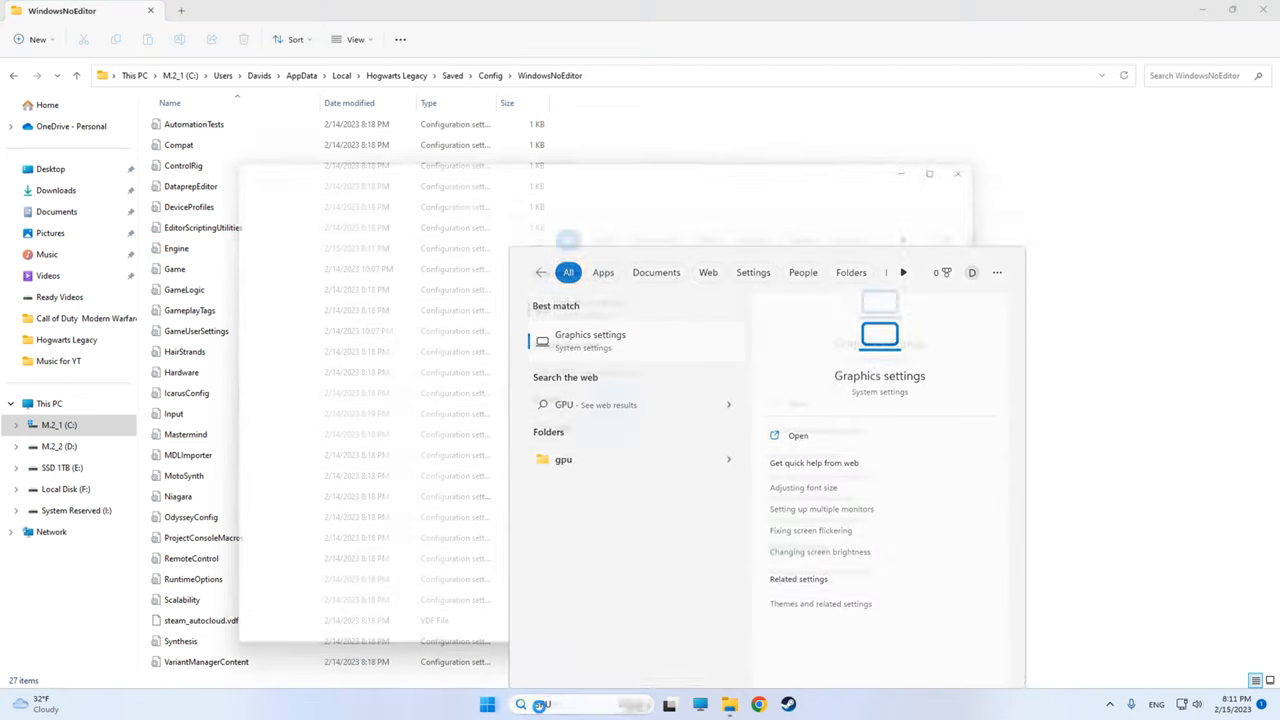
pyautogui.click(588, 340)
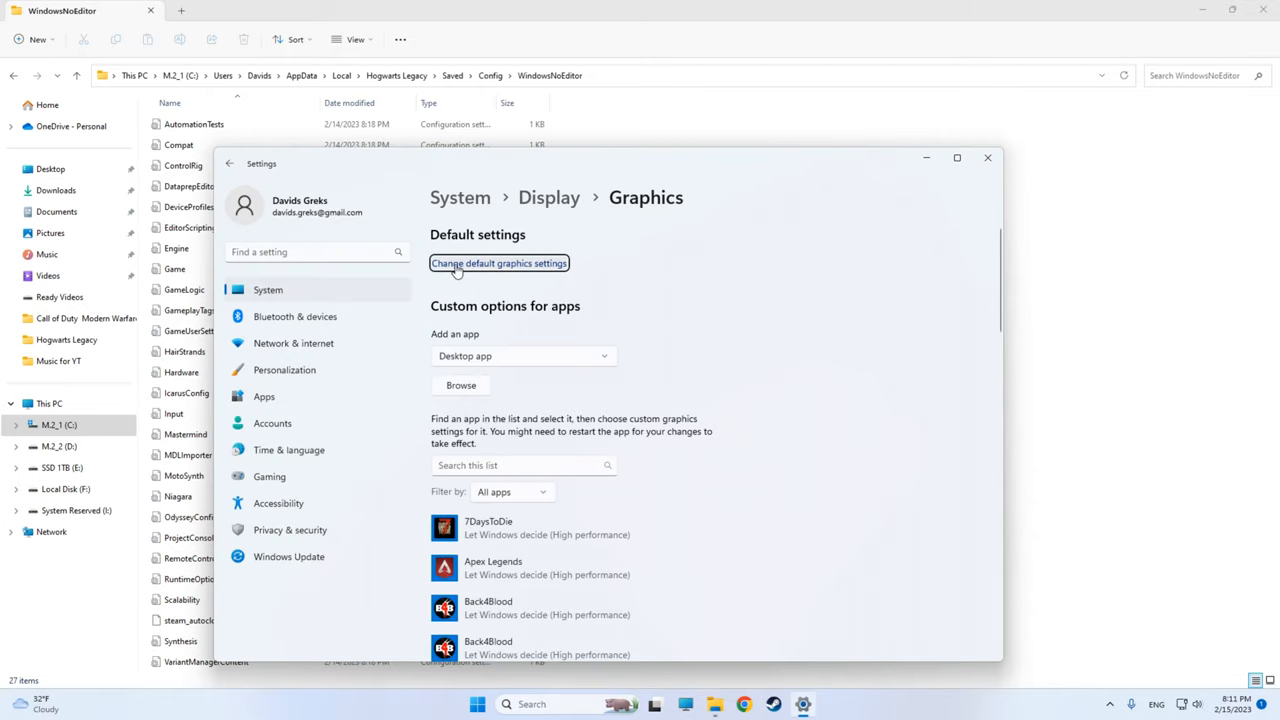
# Open 'Change default graphics settings' showing GPU scheduling, variable refresh rate and windowed-game optimizations on.
pyautogui.click(498, 264)
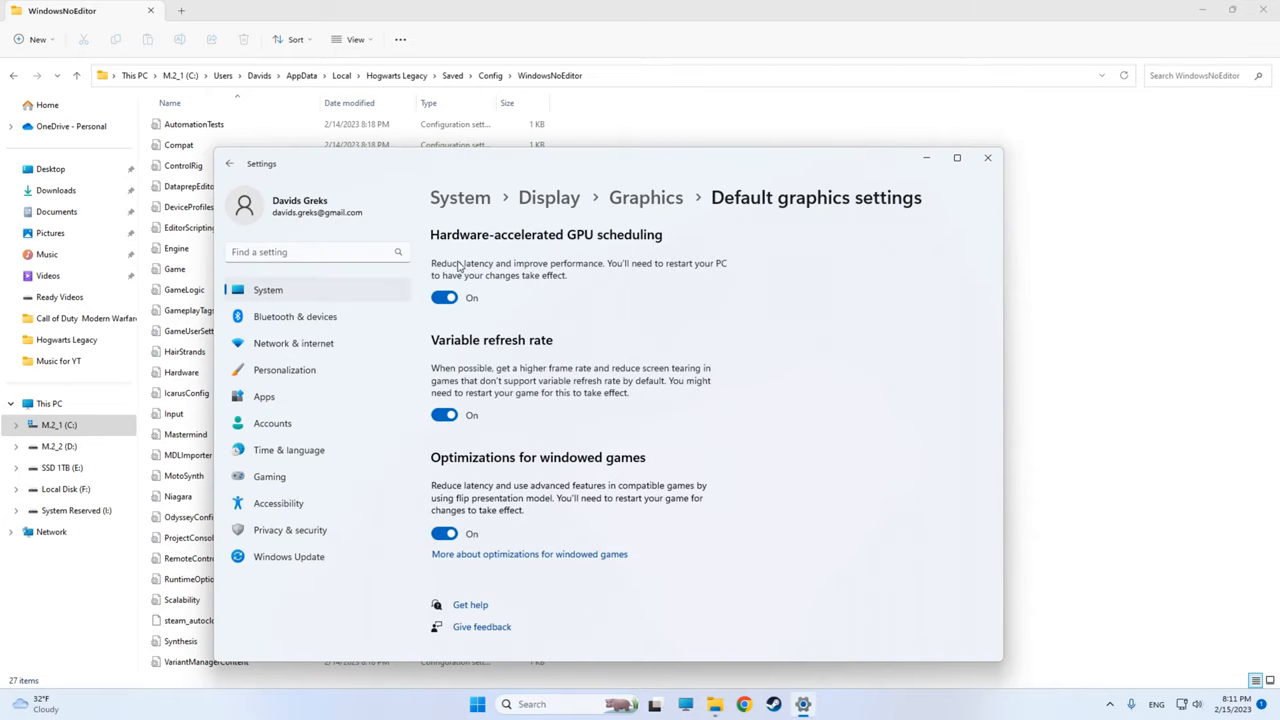
pyautogui.moveTo(452, 440)
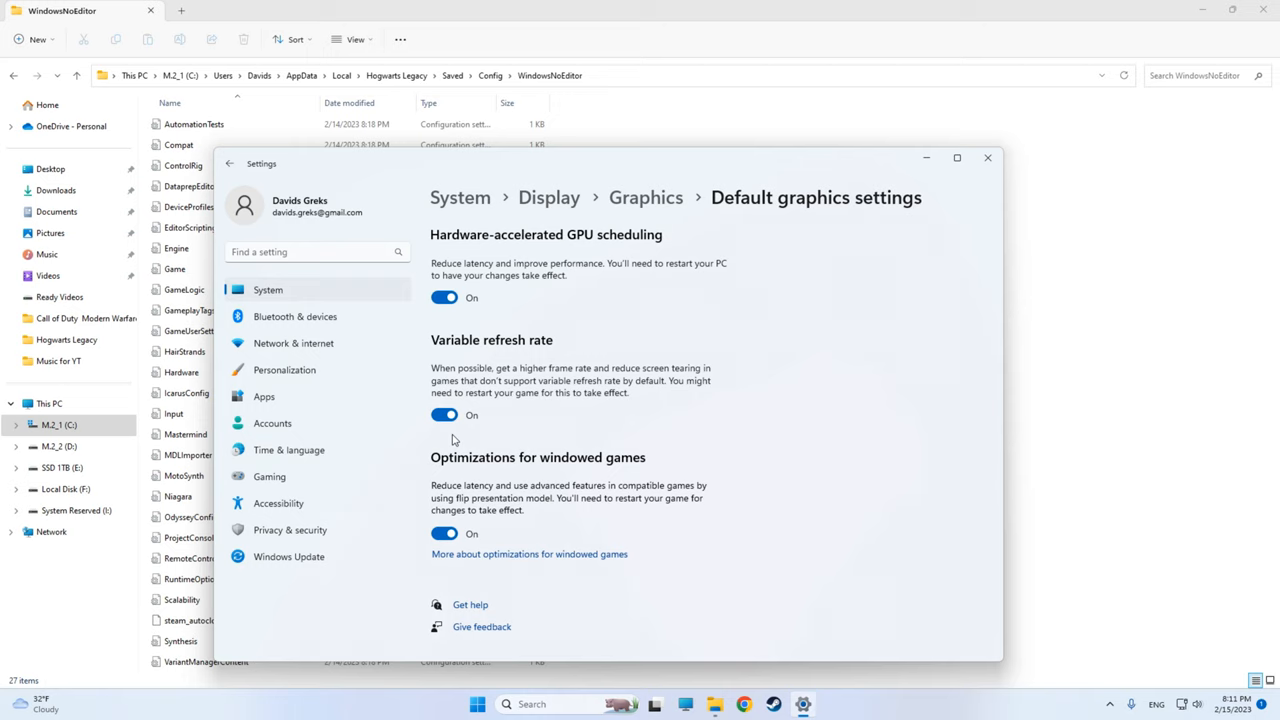
pyautogui.moveTo(468, 402)
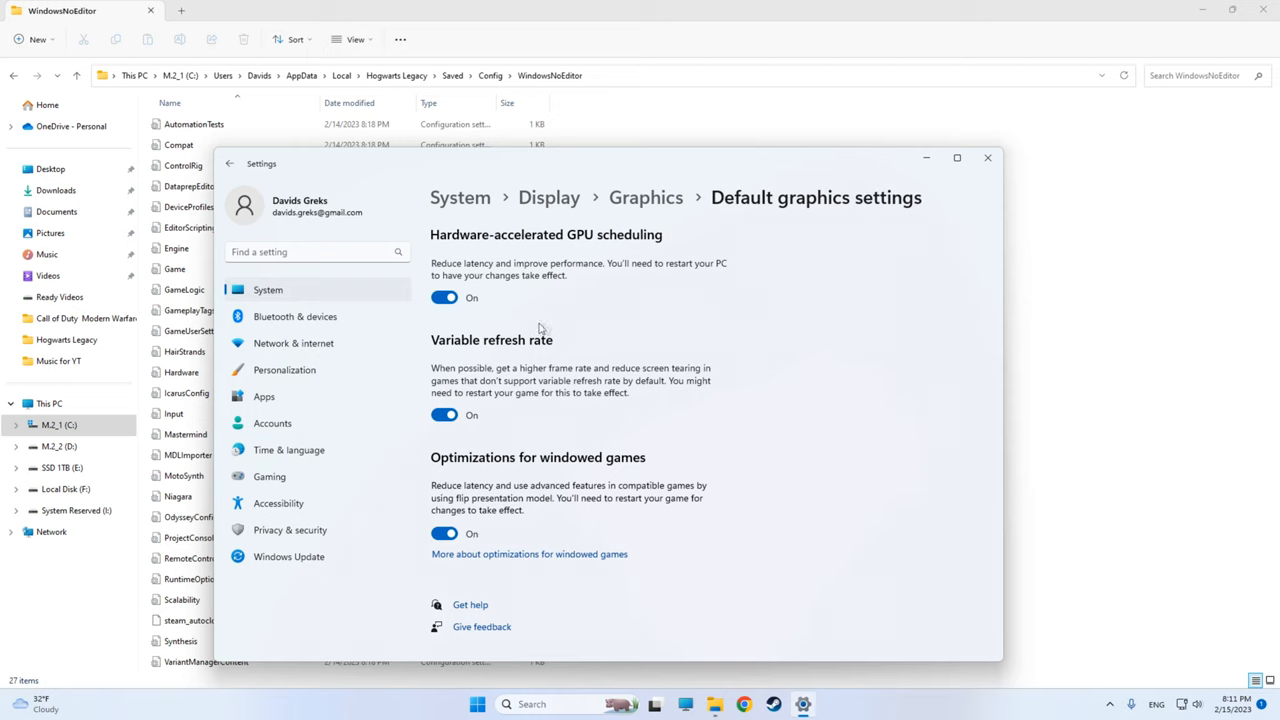
pyautogui.moveTo(418, 304)
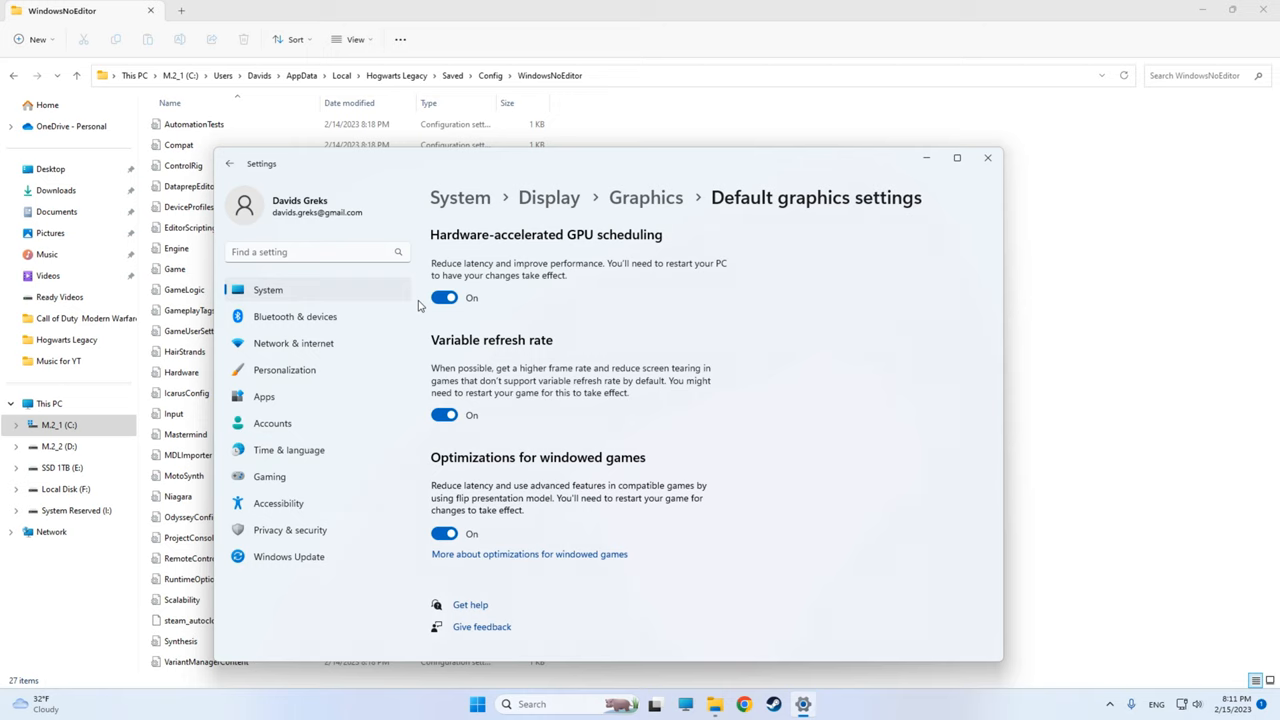
pyautogui.moveTo(442, 264)
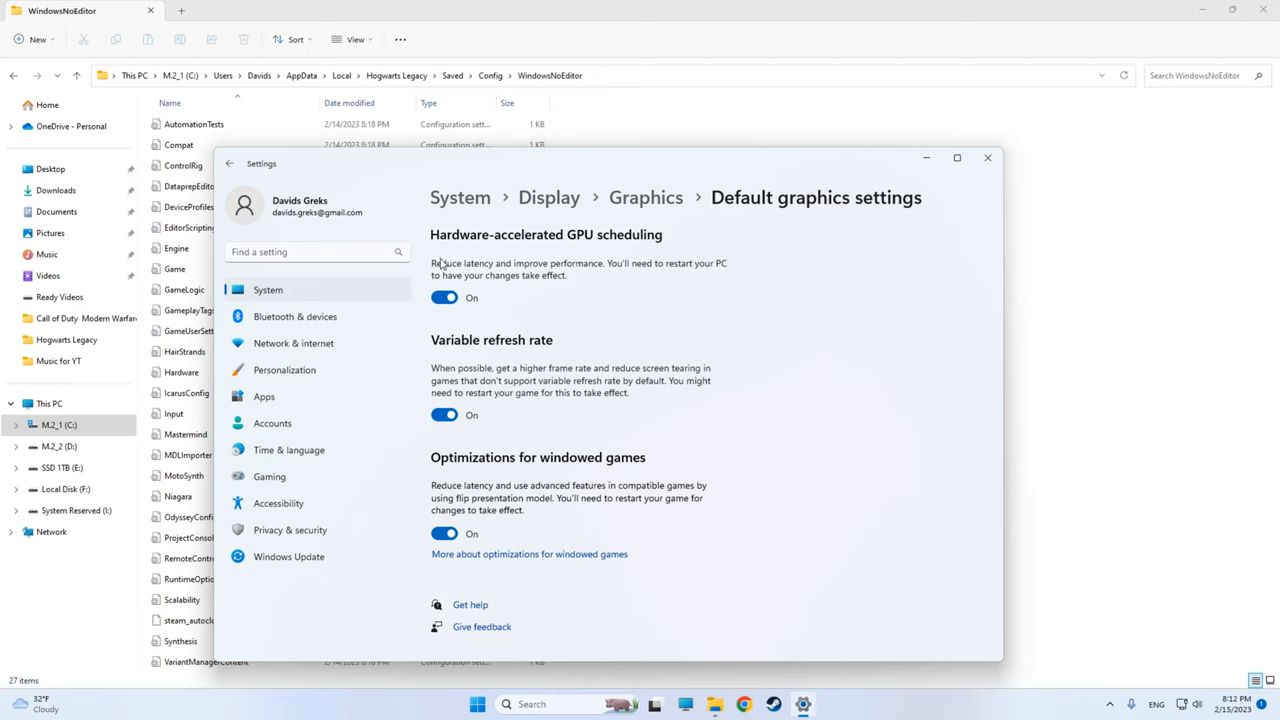